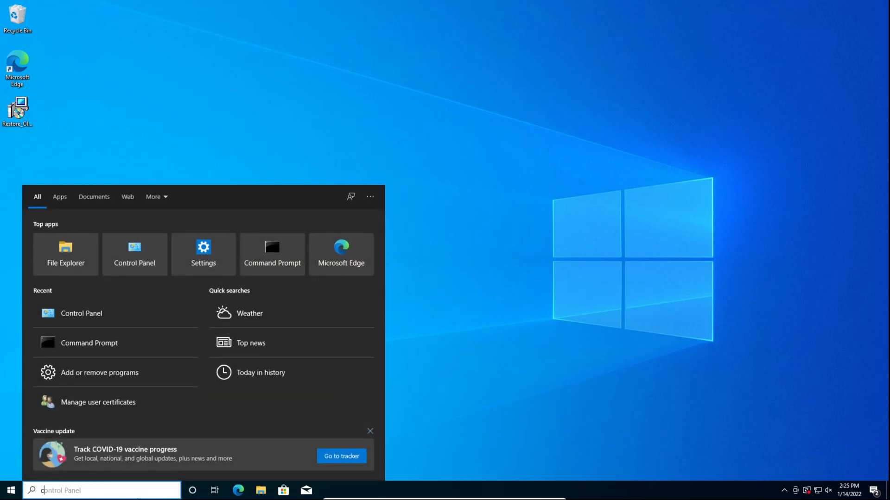
Confirm Appearance and Personalization lacks Display, check User Accounts, then close Control Panel.
{"action": "type", "text": "control"}
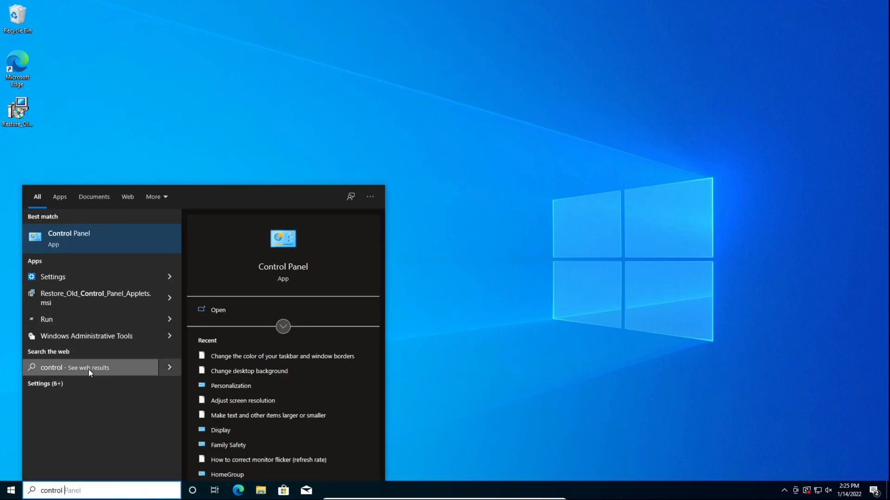
{"action": "mouse_move", "coordinate": [78, 243]}
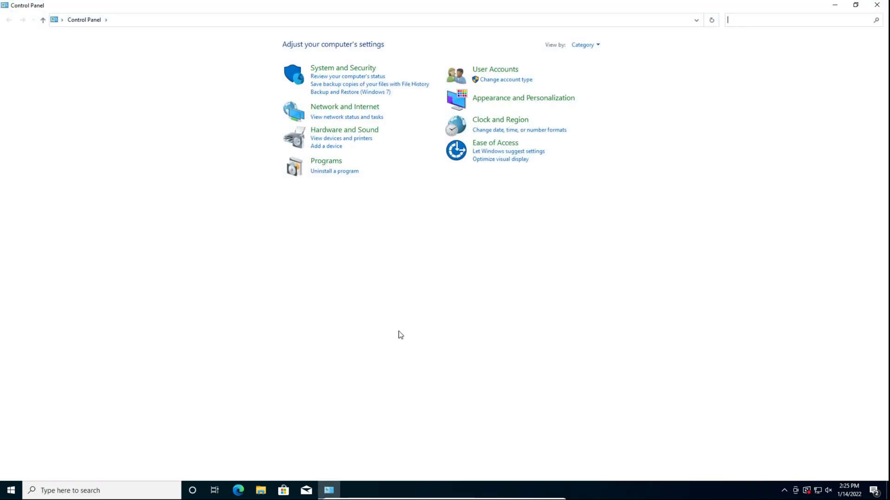
{"action": "mouse_move", "coordinate": [495, 101]}
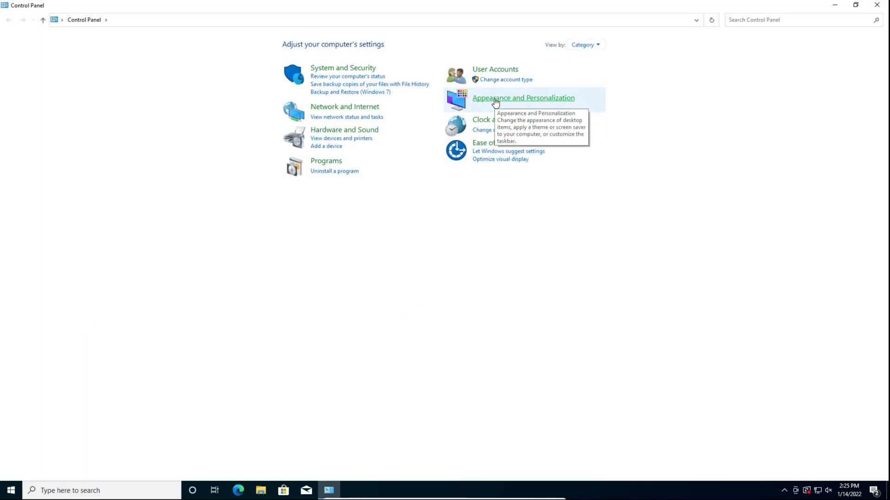
{"action": "left_click", "coordinate": [523, 98]}
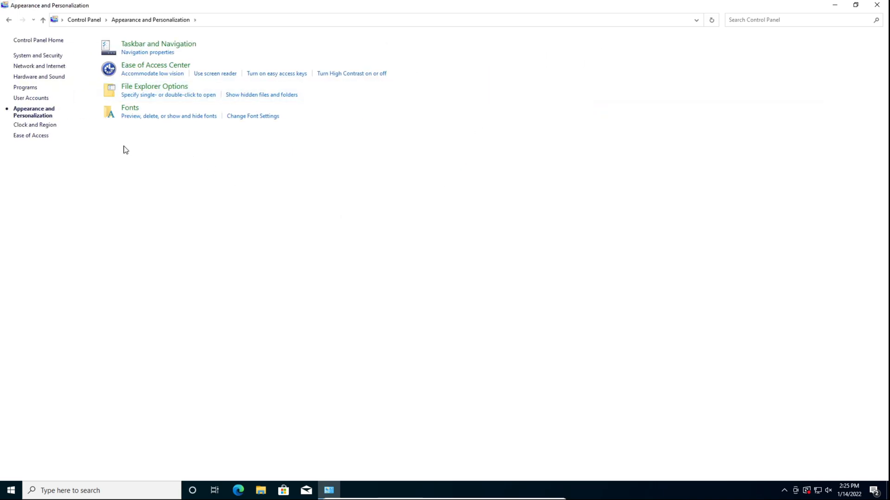
{"action": "mouse_move", "coordinate": [278, 204]}
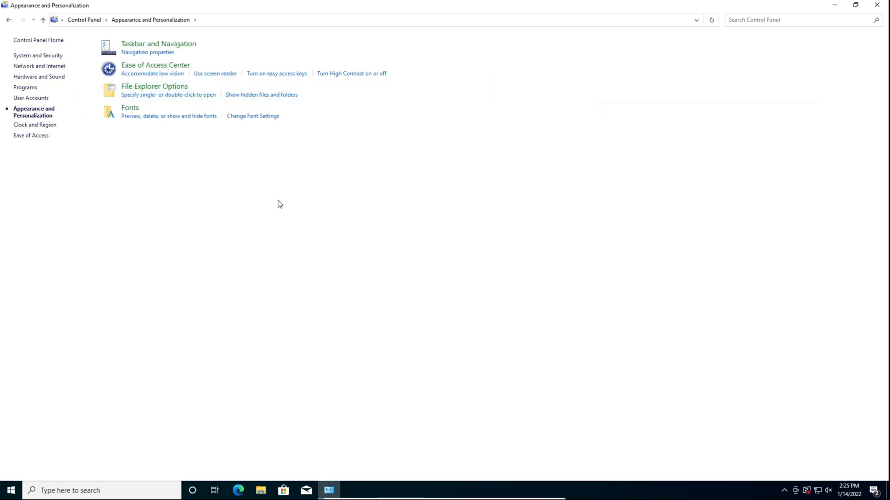
{"action": "left_click", "coordinate": [39, 55]}
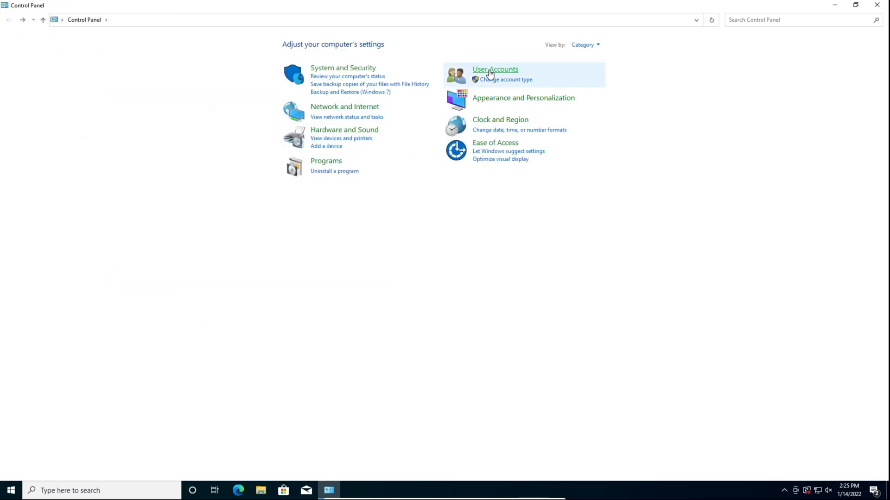
{"action": "left_click", "coordinate": [495, 68]}
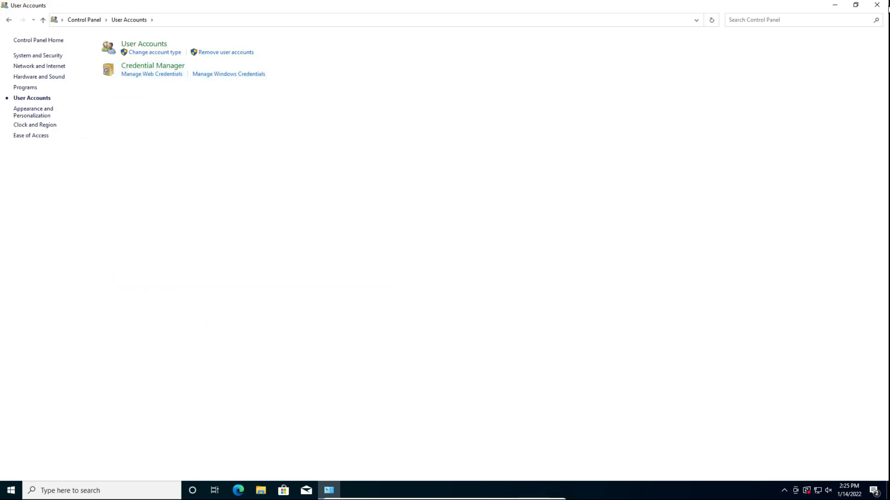
{"action": "left_click", "coordinate": [876, 5]}
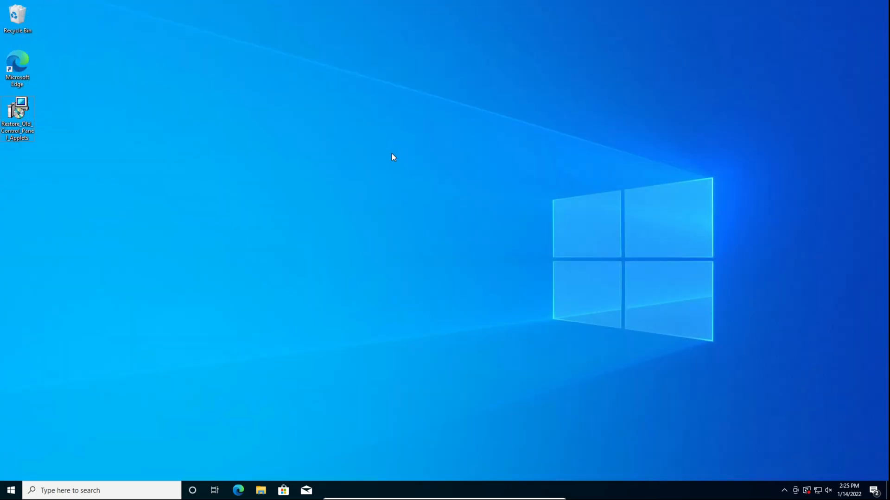
{"action": "mouse_move", "coordinate": [389, 158]}
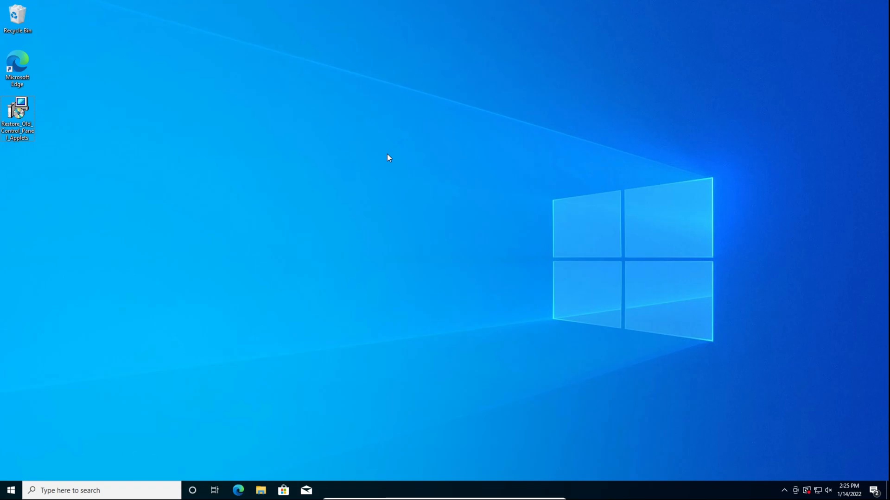
{"action": "mouse_move", "coordinate": [356, 115]}
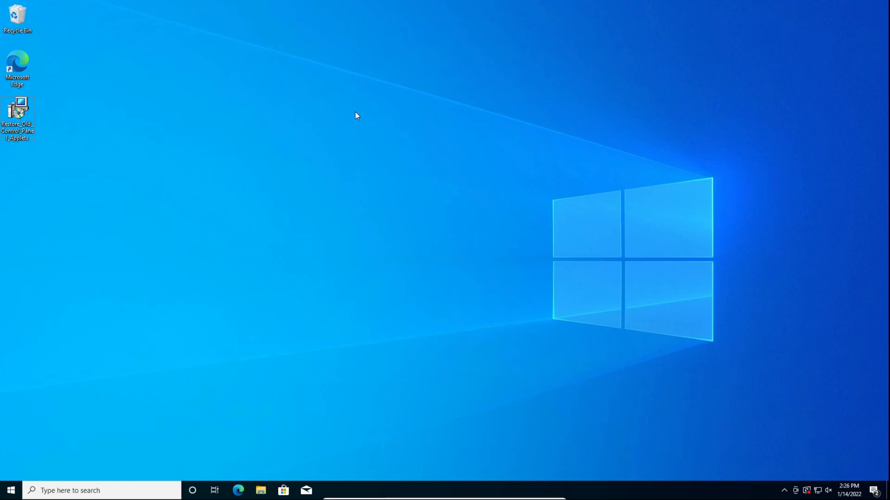
Run the Restore_Old_Control_Panel_Applets installer through Next, Install, UAC Yes and Finish.
{"action": "double_click", "coordinate": [17, 117]}
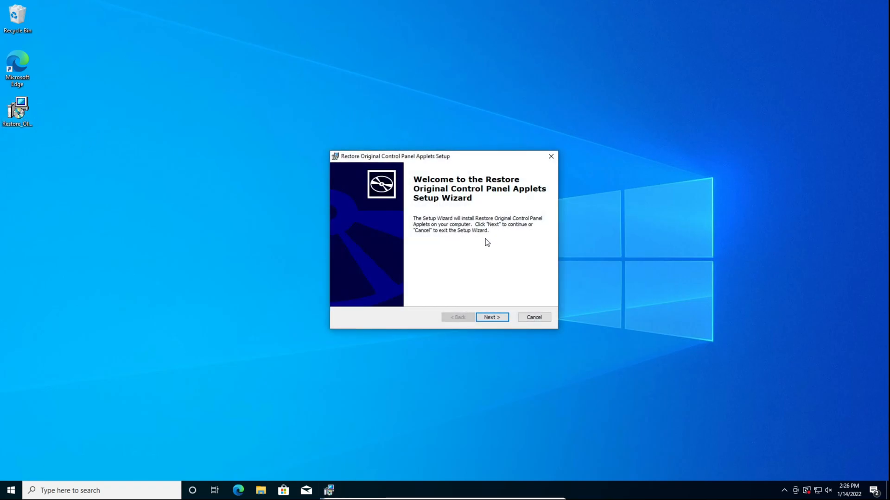
{"action": "mouse_move", "coordinate": [492, 317]}
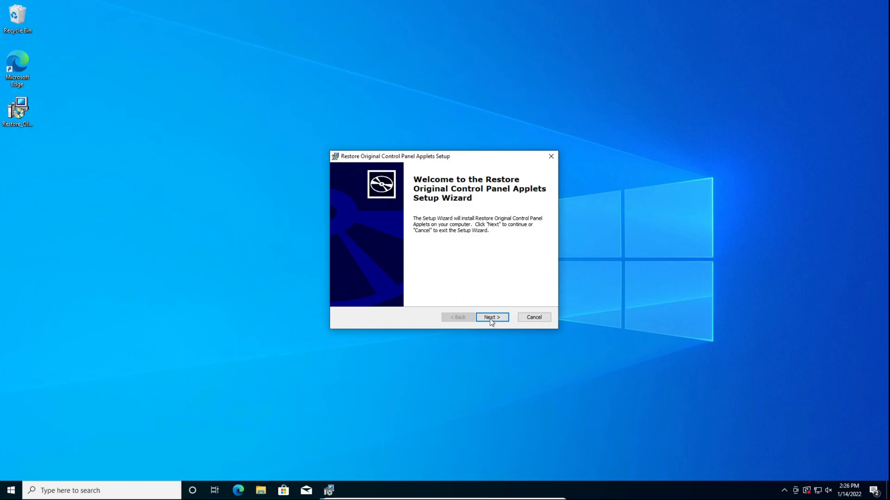
{"action": "left_click", "coordinate": [490, 317]}
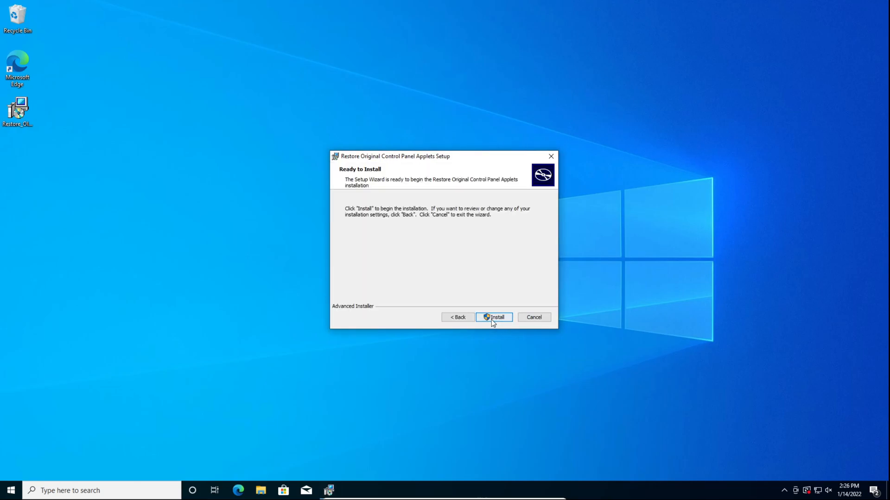
{"action": "left_click", "coordinate": [493, 317]}
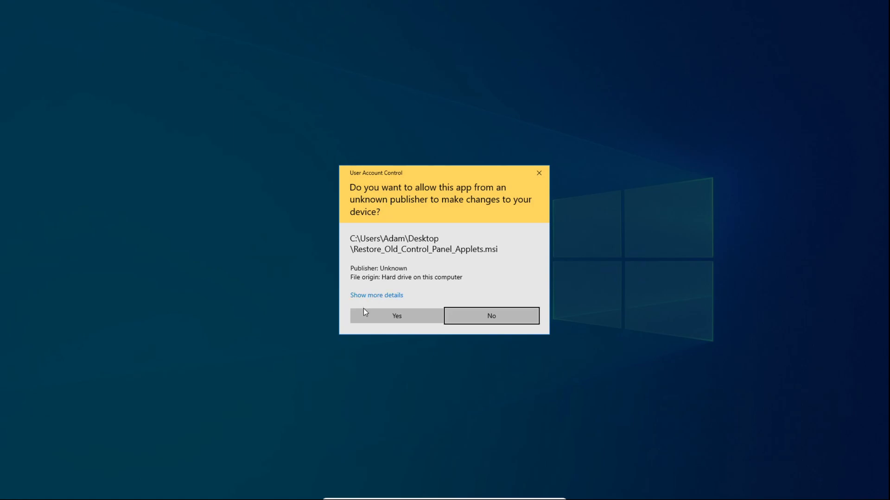
{"action": "left_click", "coordinate": [395, 316]}
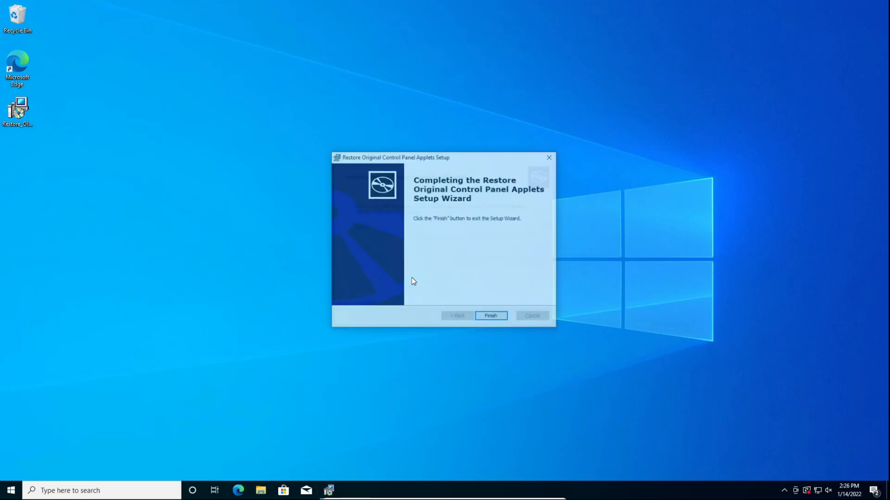
{"action": "left_click", "coordinate": [490, 315]}
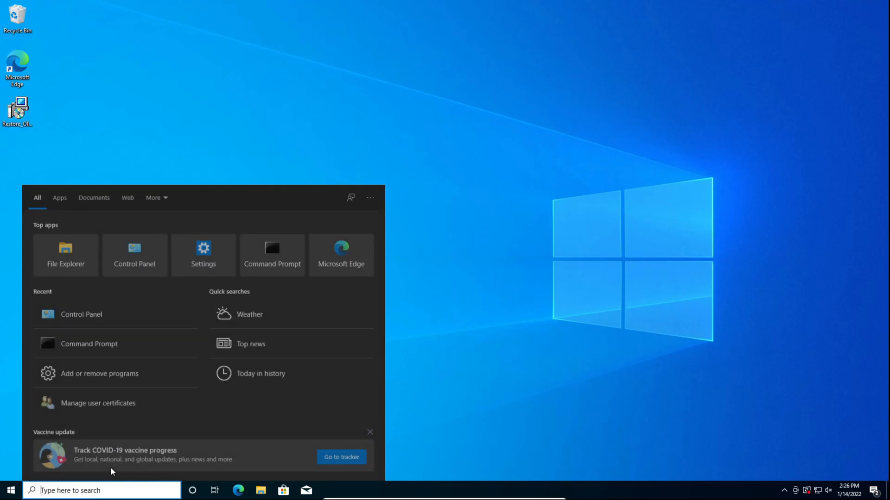
Open the restored Personalization and screen saver applets under Appearance and Personalization, closing each.
{"action": "type", "text": "control pane"}
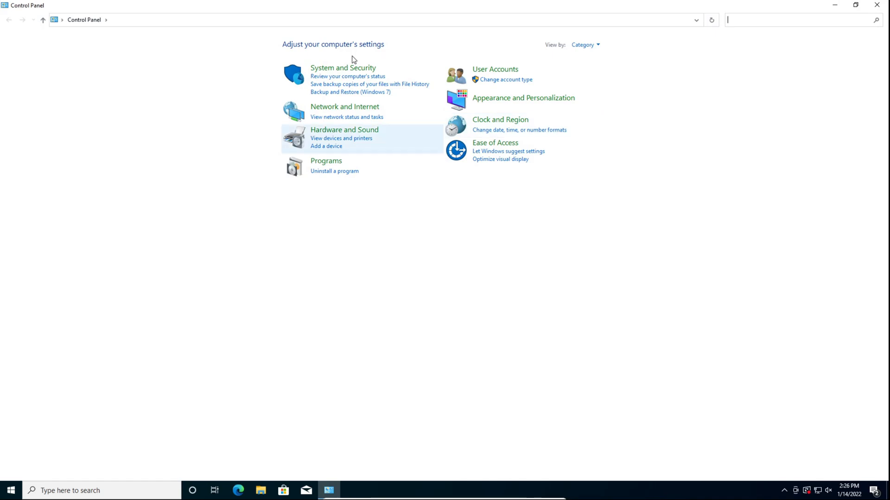
{"action": "mouse_move", "coordinate": [522, 97]}
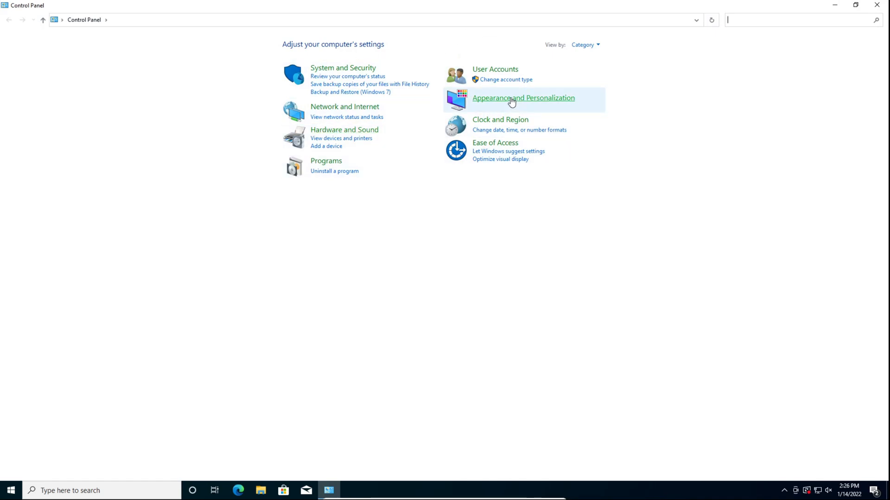
{"action": "left_click", "coordinate": [523, 98]}
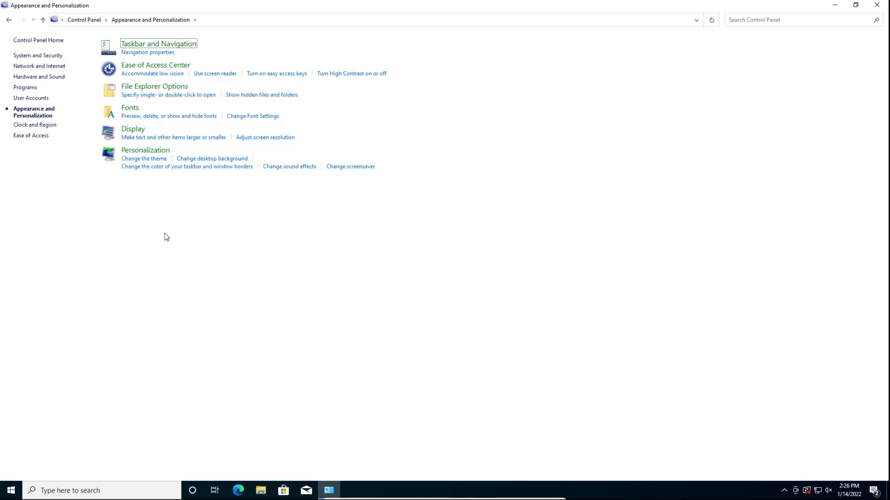
{"action": "mouse_move", "coordinate": [145, 150]}
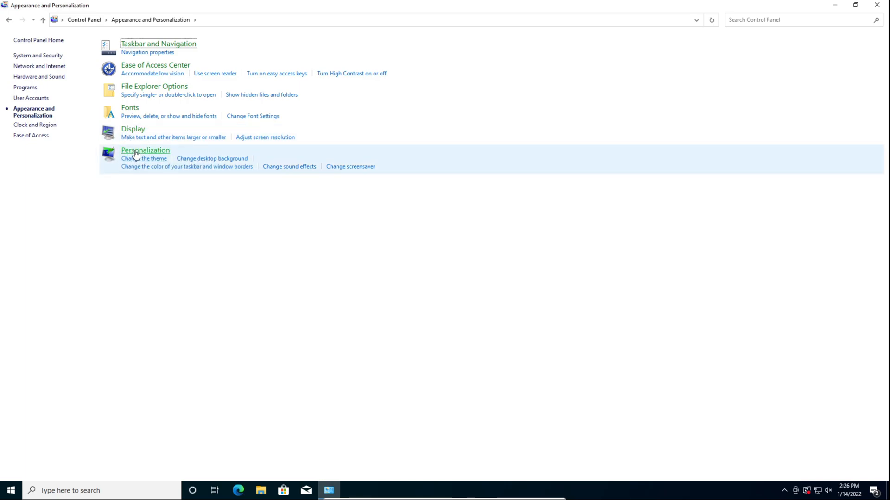
{"action": "left_click", "coordinate": [145, 149]}
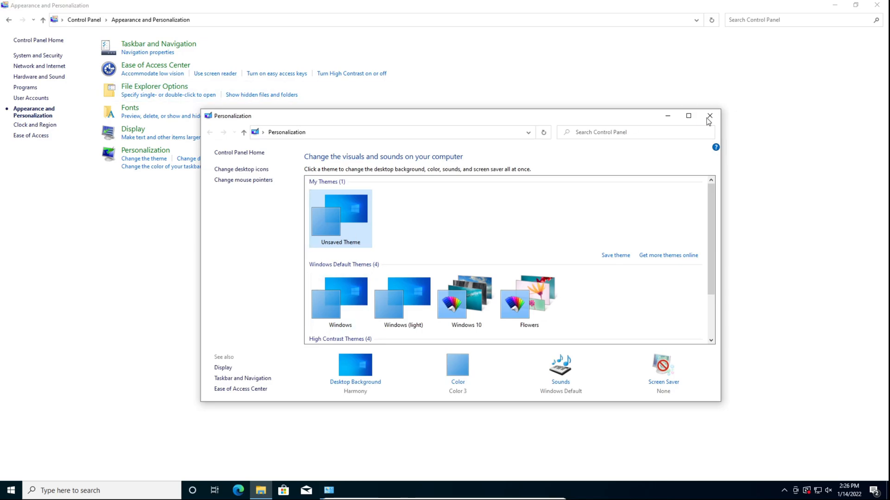
{"action": "left_click", "coordinate": [708, 115]}
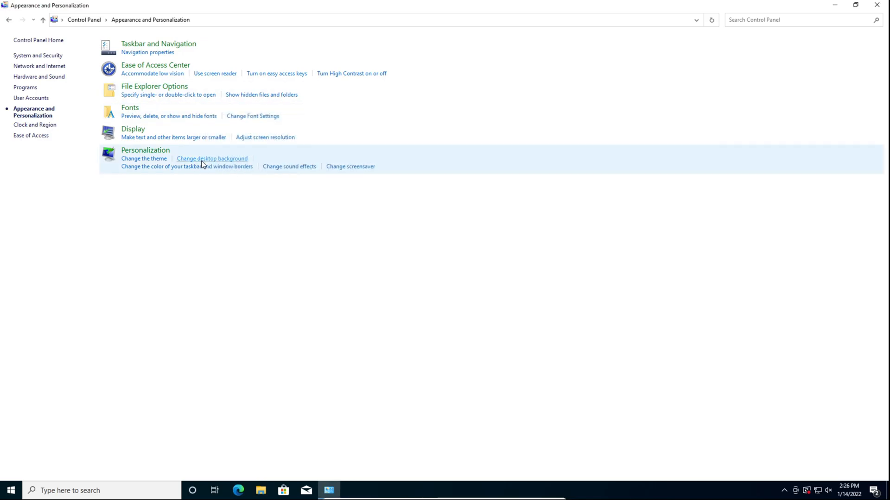
{"action": "mouse_move", "coordinate": [198, 172]}
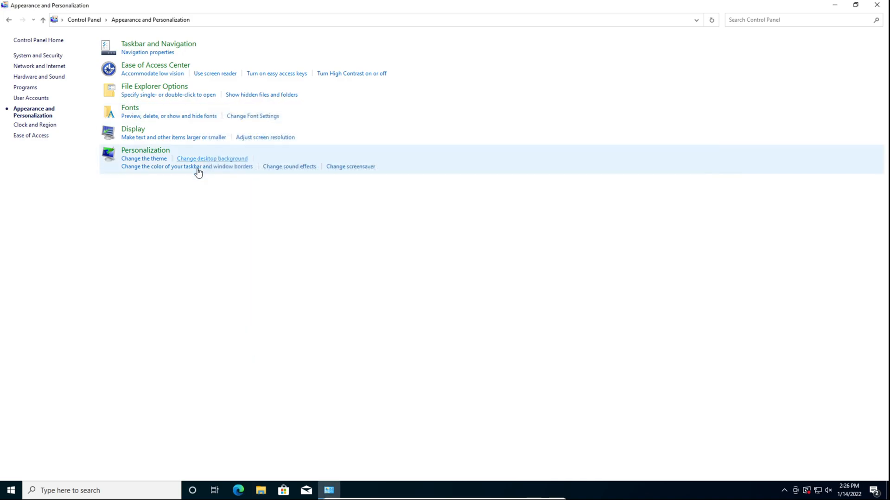
{"action": "left_click", "coordinate": [186, 166]}
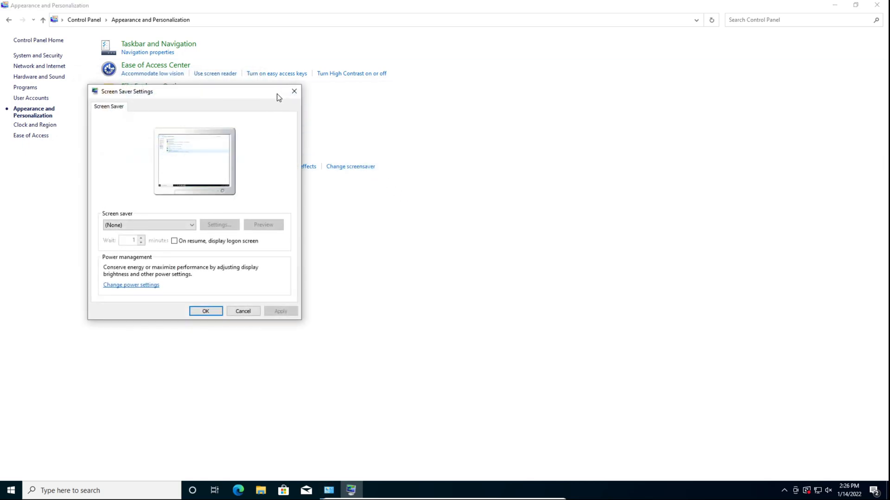
{"action": "left_click", "coordinate": [242, 311]}
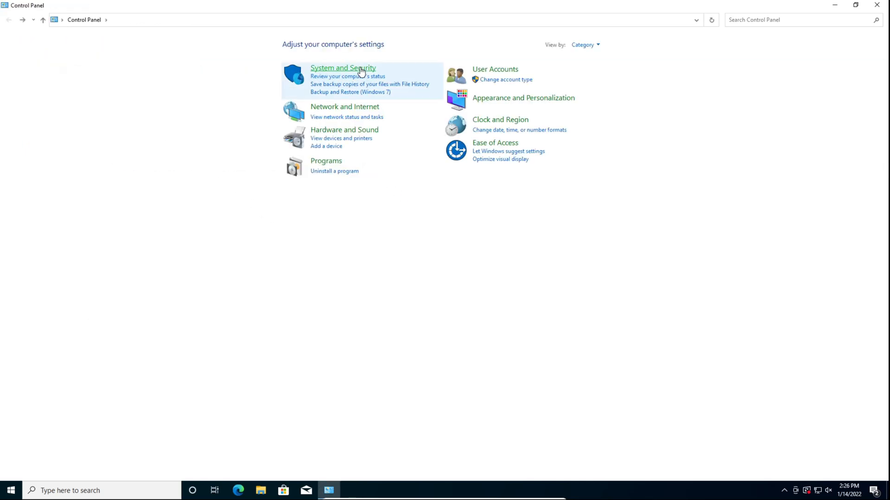
Under System and Security, view and close the installed update history, then check for updates.
{"action": "left_click", "coordinate": [342, 67]}
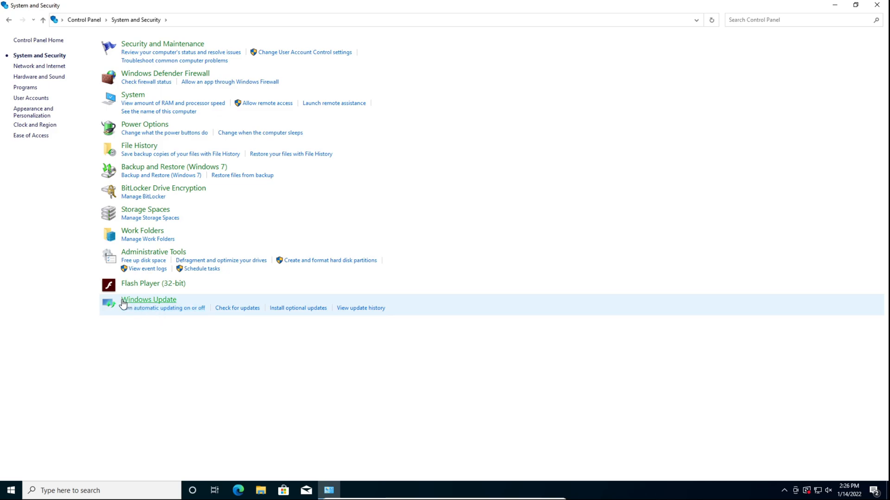
{"action": "mouse_move", "coordinate": [142, 323]}
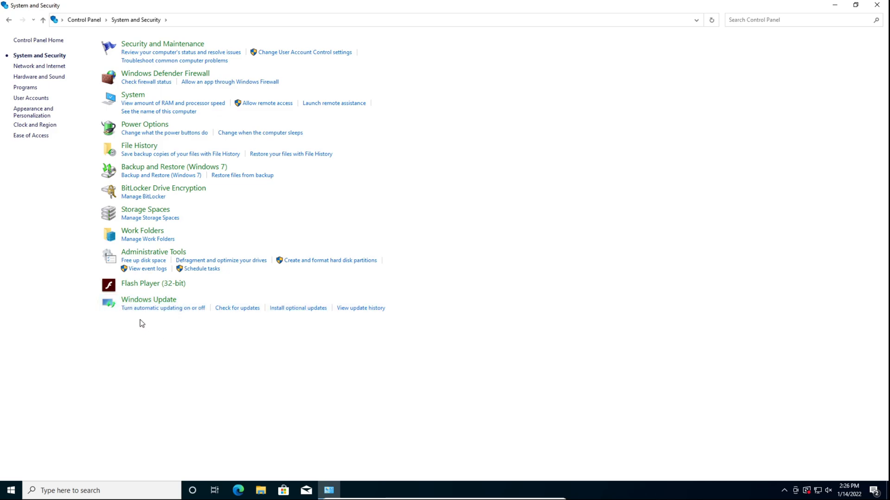
{"action": "mouse_move", "coordinate": [222, 313]}
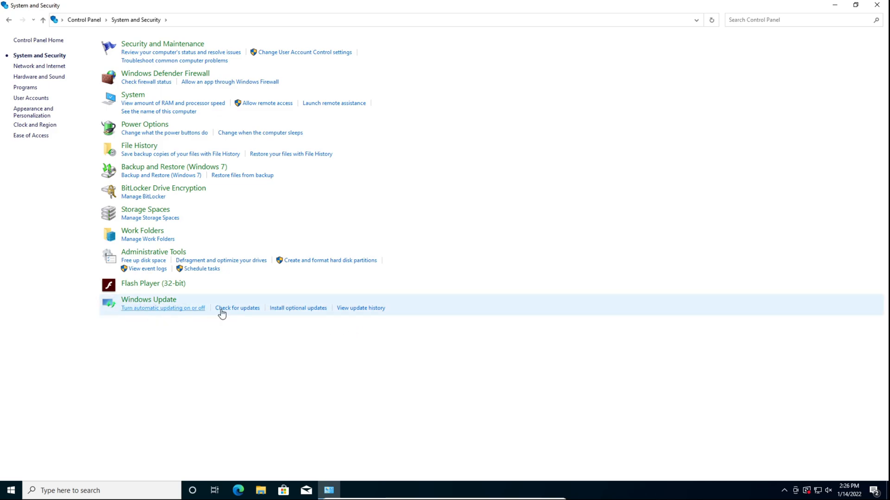
{"action": "mouse_move", "coordinate": [352, 311]}
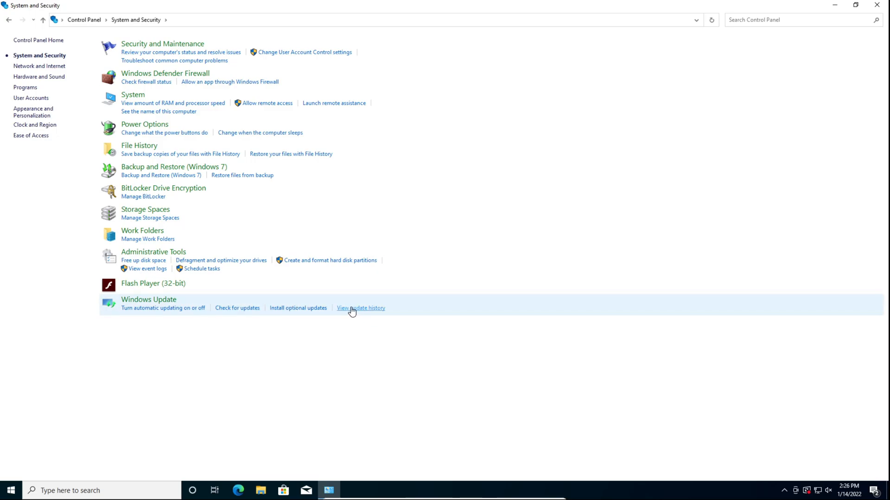
{"action": "left_click", "coordinate": [360, 308]}
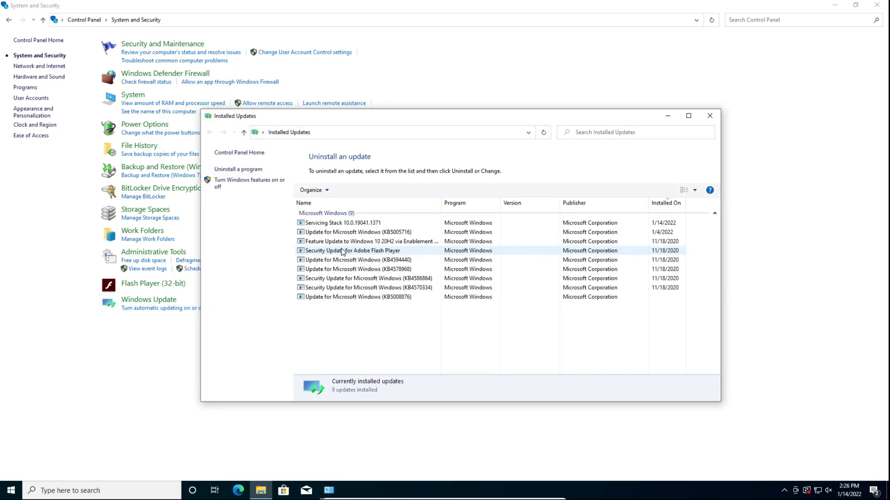
{"action": "left_click", "coordinate": [708, 116]}
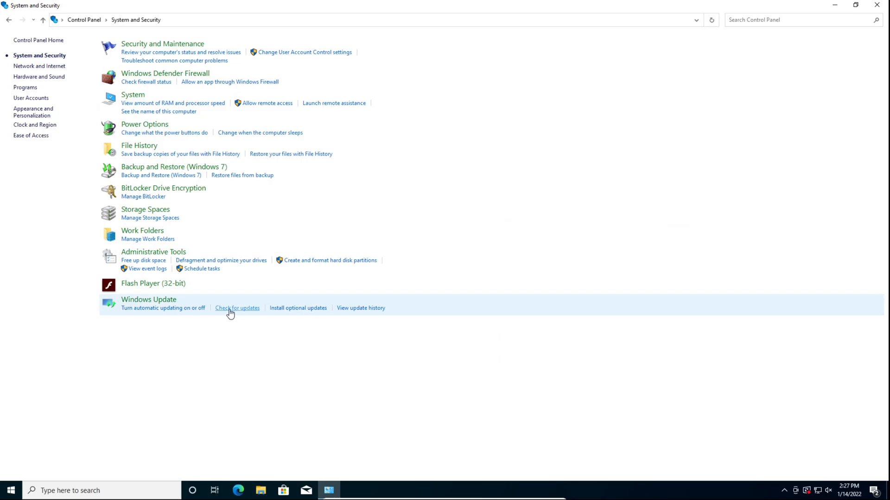
{"action": "left_click", "coordinate": [237, 308]}
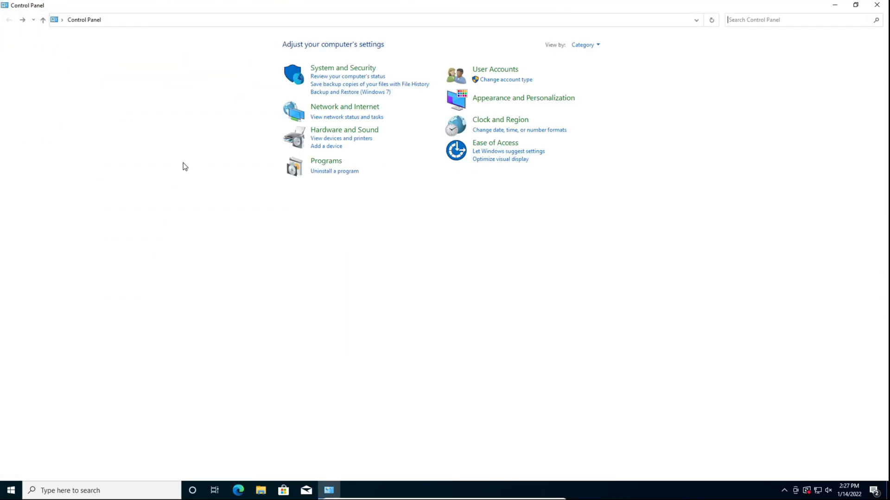
{"action": "left_click", "coordinate": [344, 107]}
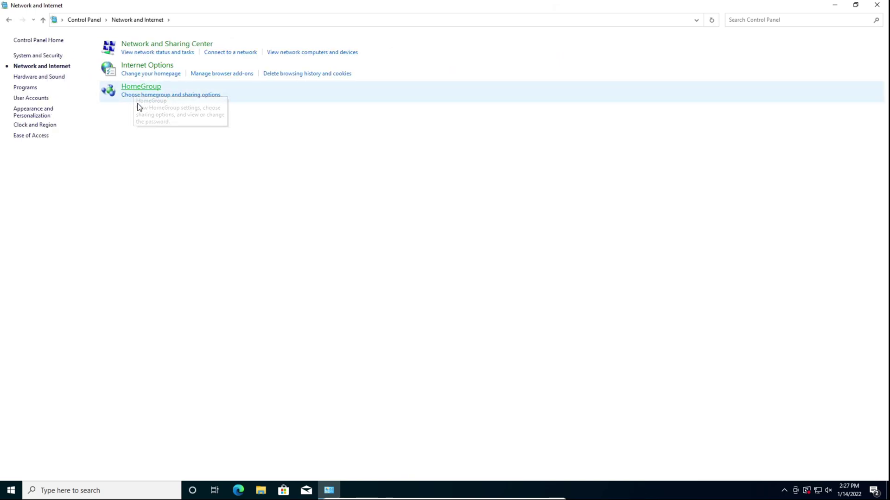
{"action": "left_click", "coordinate": [140, 86]}
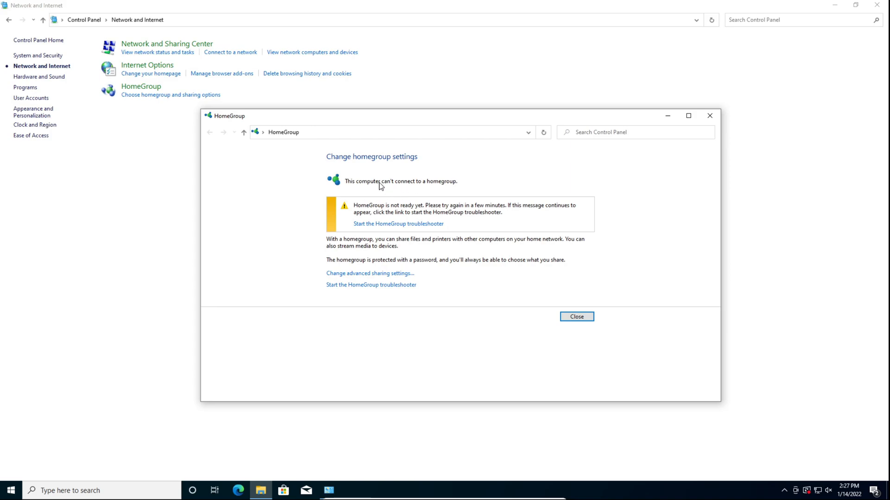
{"action": "mouse_move", "coordinate": [369, 202]}
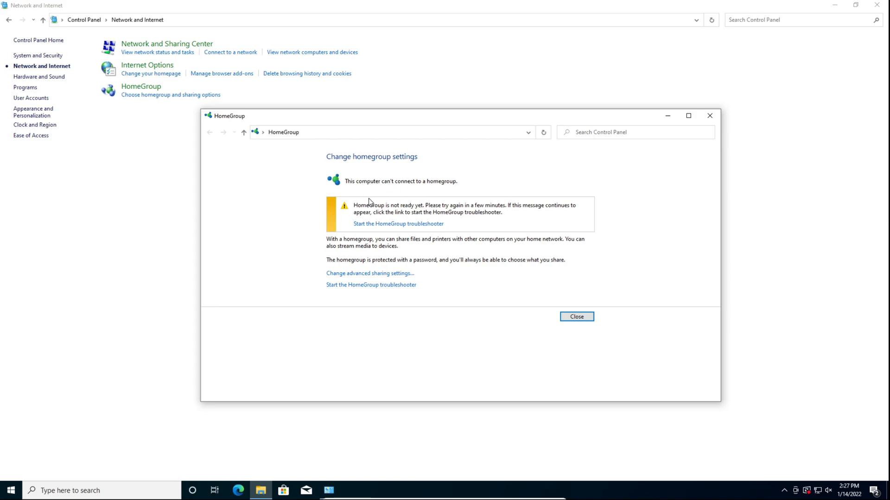
{"action": "mouse_move", "coordinate": [352, 198]}
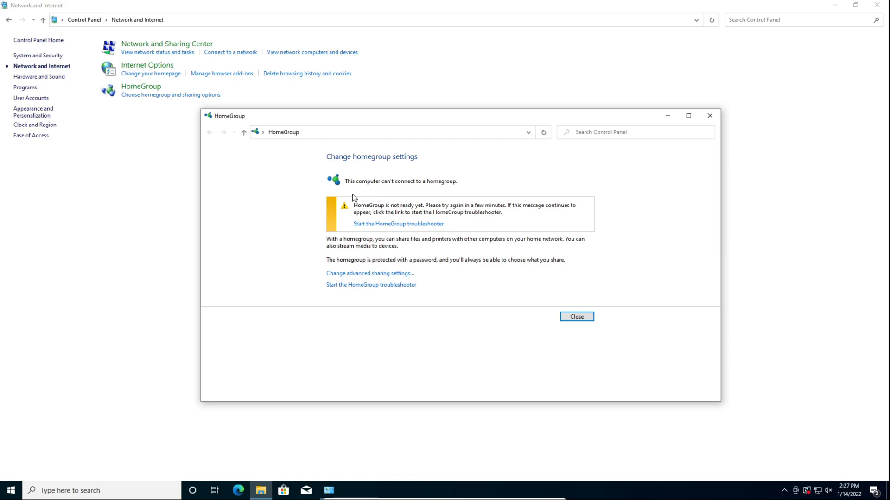
{"action": "left_click", "coordinate": [576, 317]}
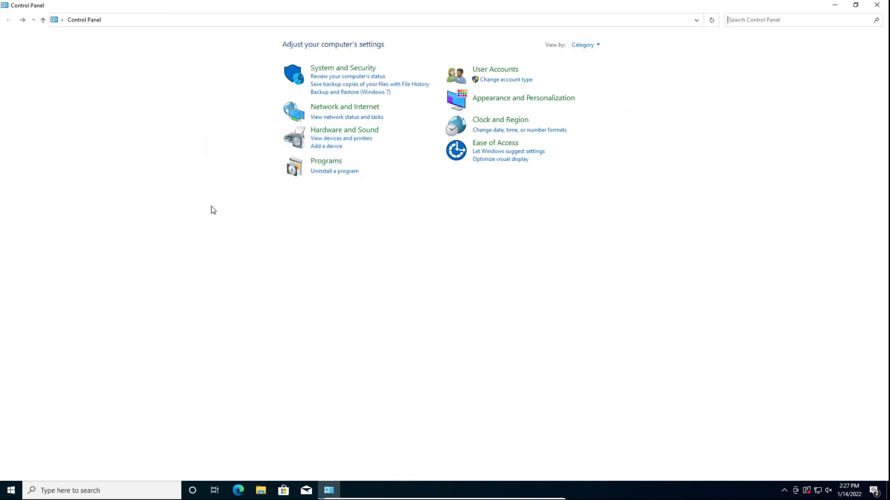
{"action": "mouse_move", "coordinate": [344, 129]}
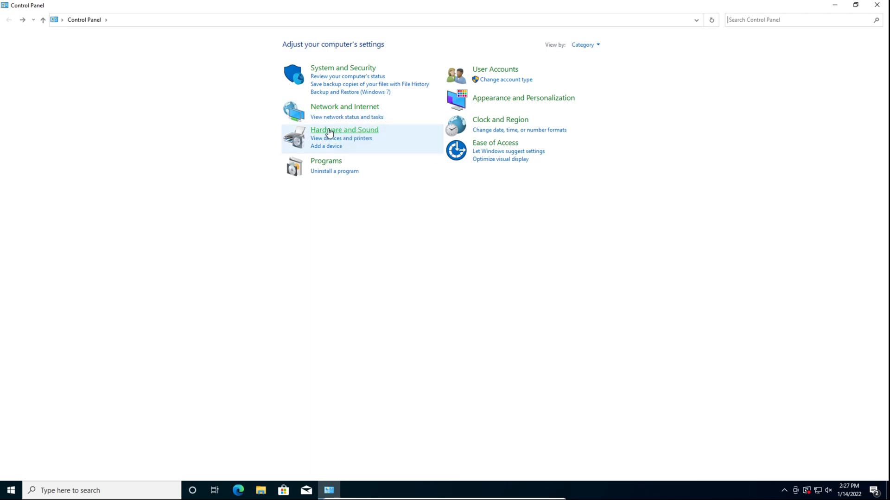
{"action": "left_click", "coordinate": [343, 129]}
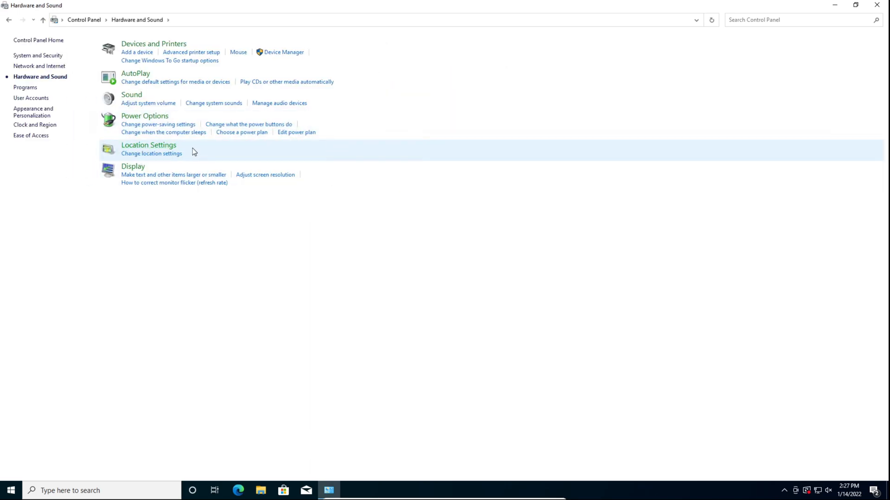
{"action": "mouse_move", "coordinate": [133, 166]}
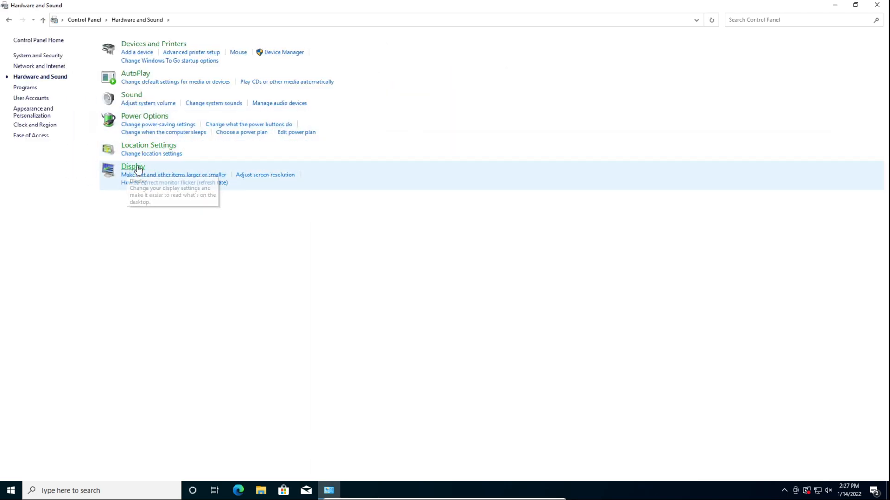
{"action": "mouse_move", "coordinate": [144, 186]}
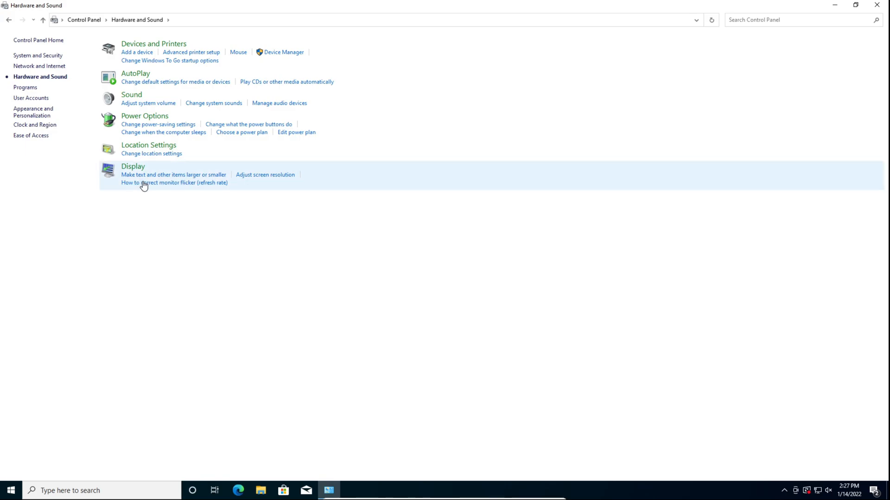
{"action": "mouse_move", "coordinate": [236, 303]}
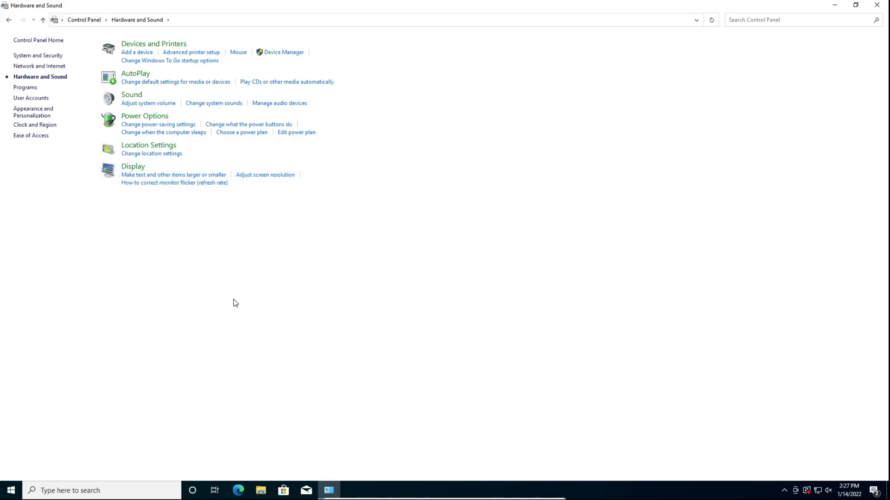
{"action": "mouse_move", "coordinate": [241, 297]}
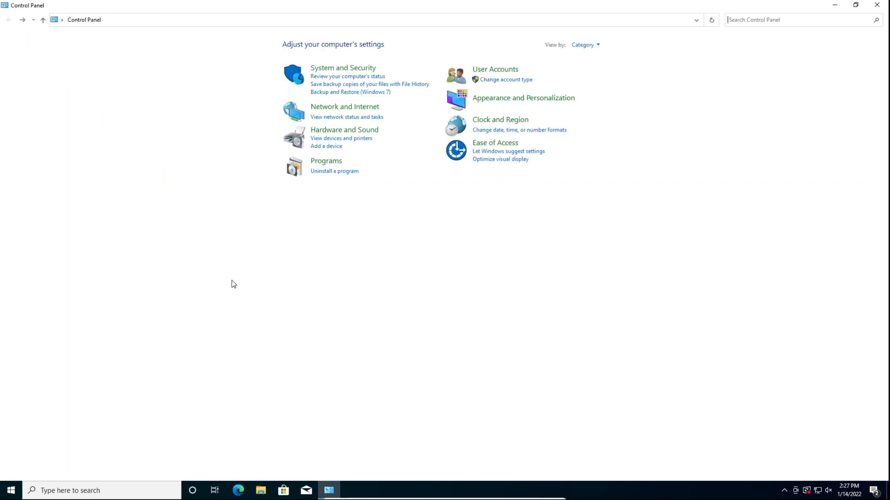
{"action": "mouse_move", "coordinate": [495, 68]}
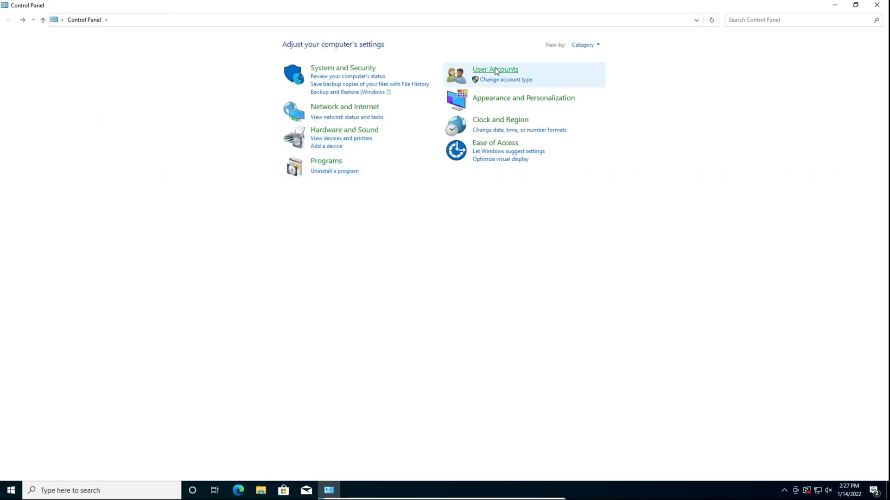
{"action": "left_click", "coordinate": [495, 69]}
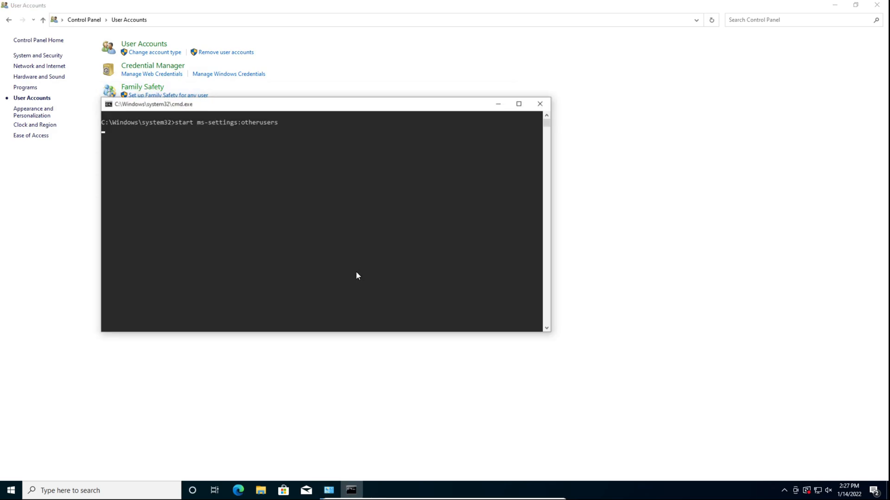
{"action": "key", "text": "Return"}
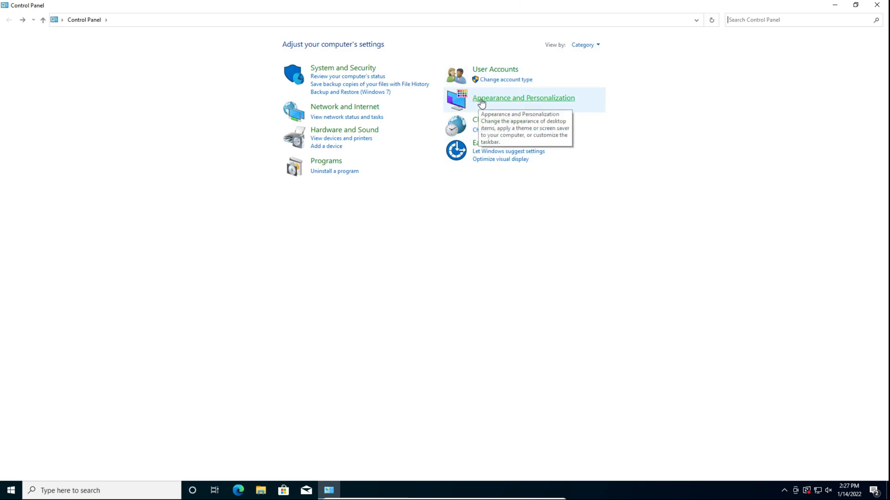
{"action": "left_click", "coordinate": [523, 97]}
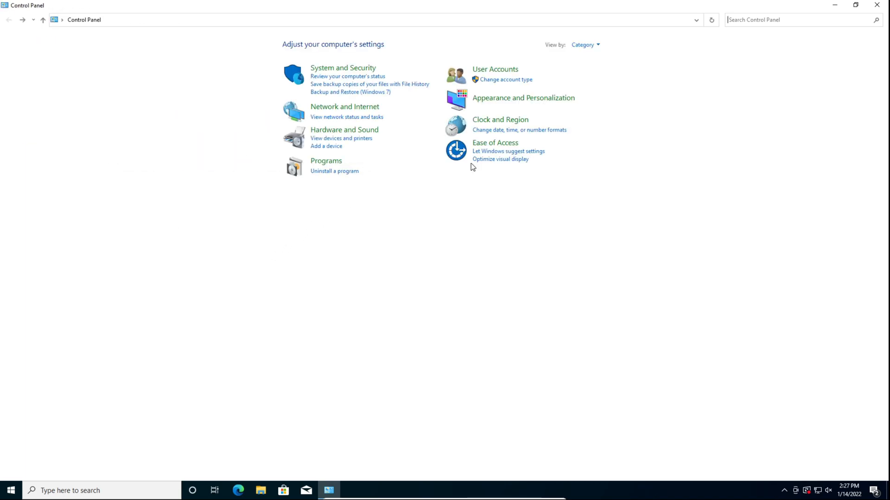
{"action": "left_click", "coordinate": [500, 119]}
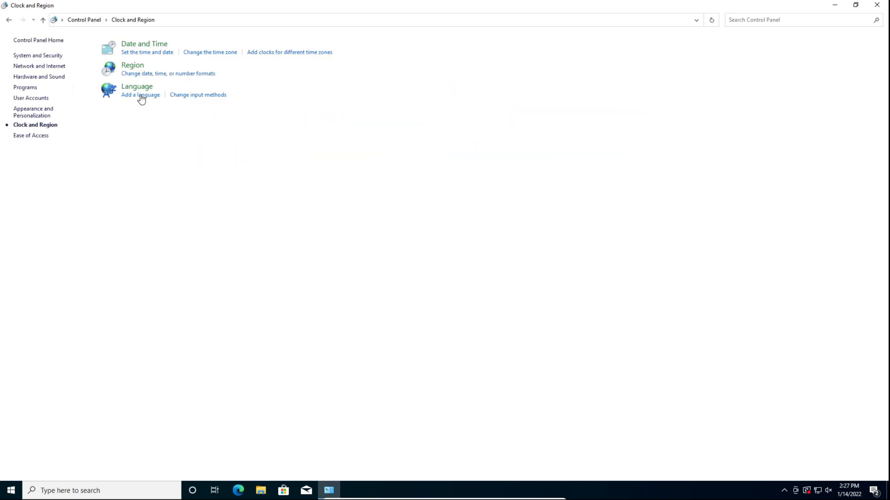
{"action": "mouse_move", "coordinate": [136, 86]}
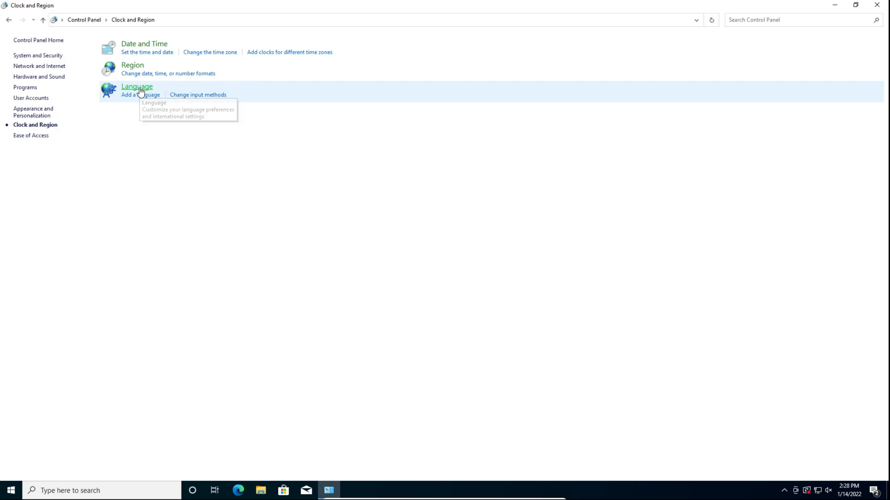
{"action": "left_click", "coordinate": [136, 86]}
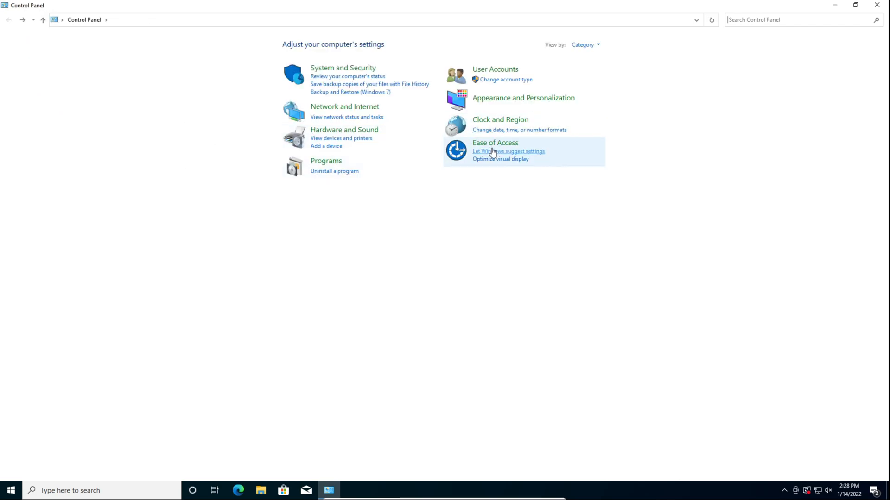
{"action": "left_click", "coordinate": [494, 142]}
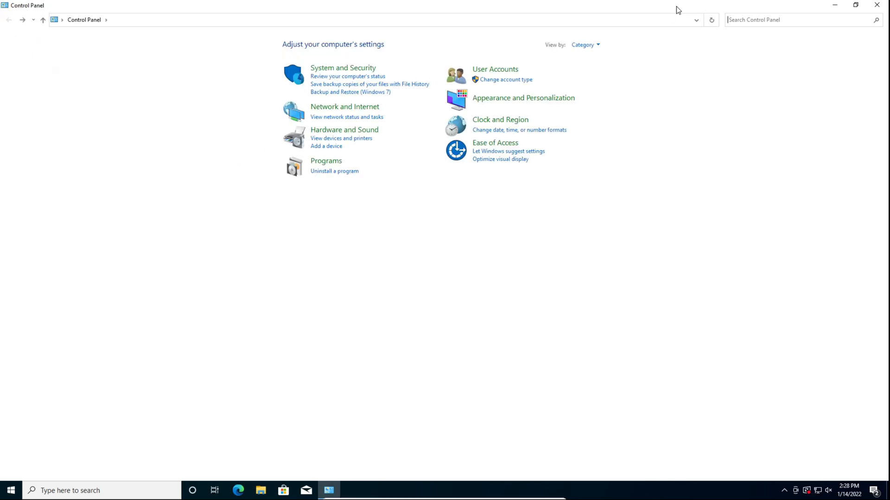
List all Control Panel items as large icons and open Notification Area Icons.
{"action": "left_click", "coordinate": [584, 45]}
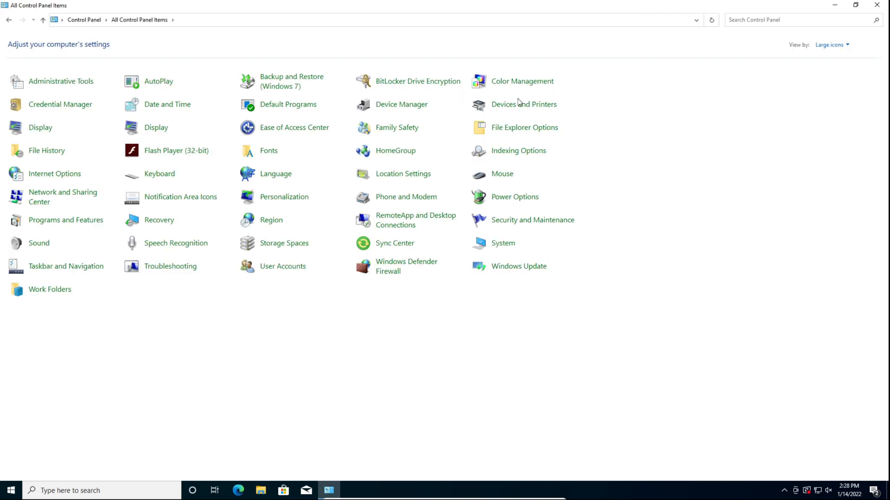
{"action": "mouse_move", "coordinate": [164, 199]}
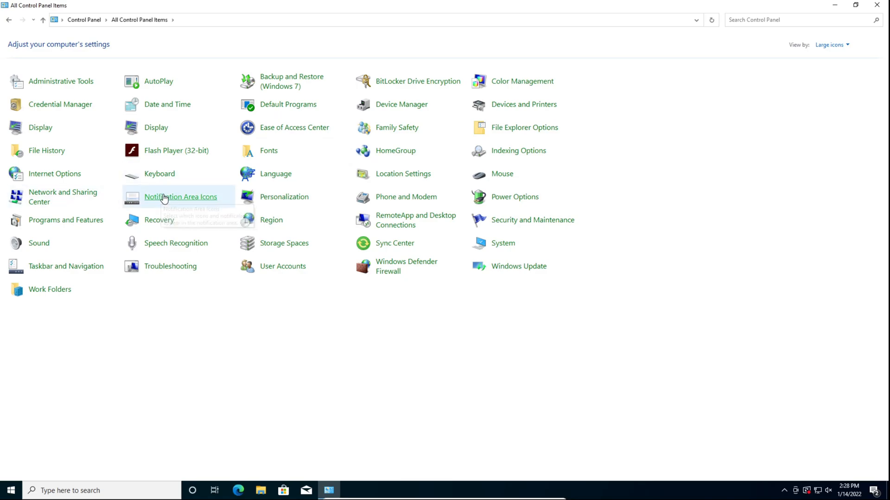
{"action": "left_click", "coordinate": [181, 196]}
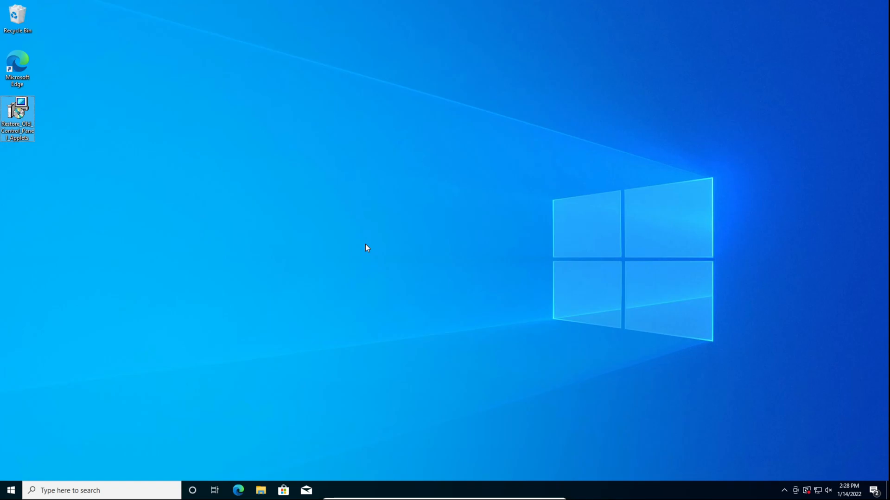
{"action": "mouse_move", "coordinate": [347, 262]}
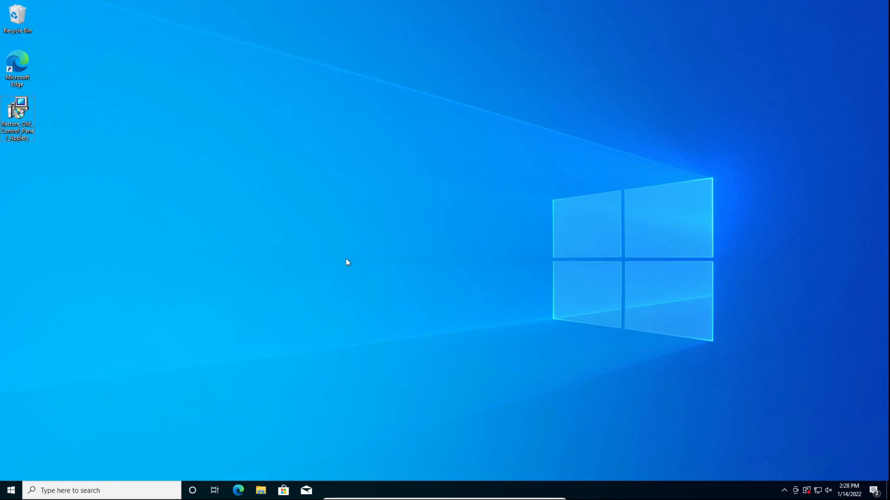